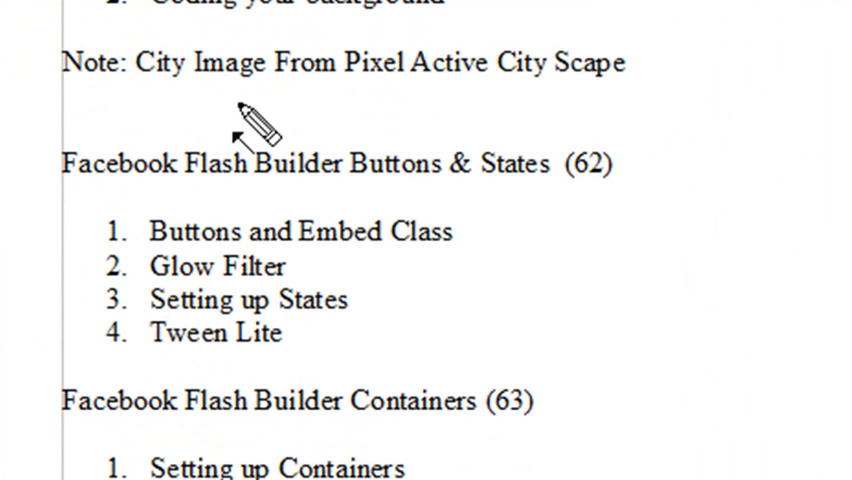
mouse_move(64, 144)
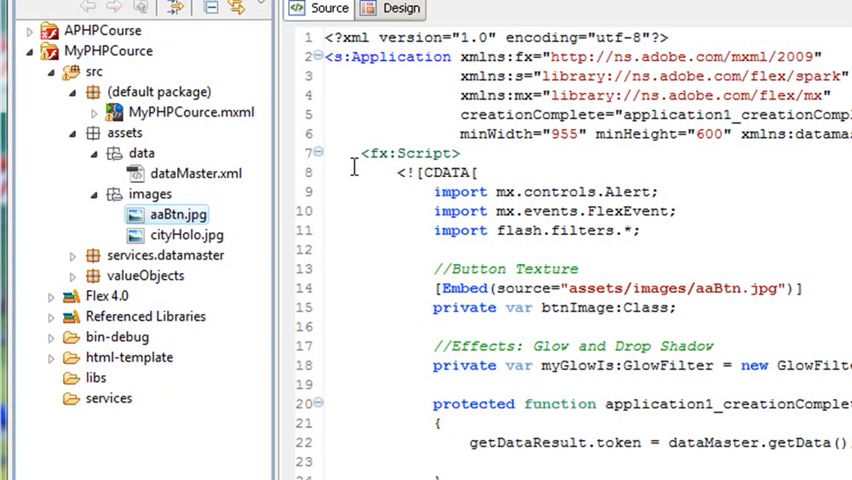
mouse_move(308, 190)
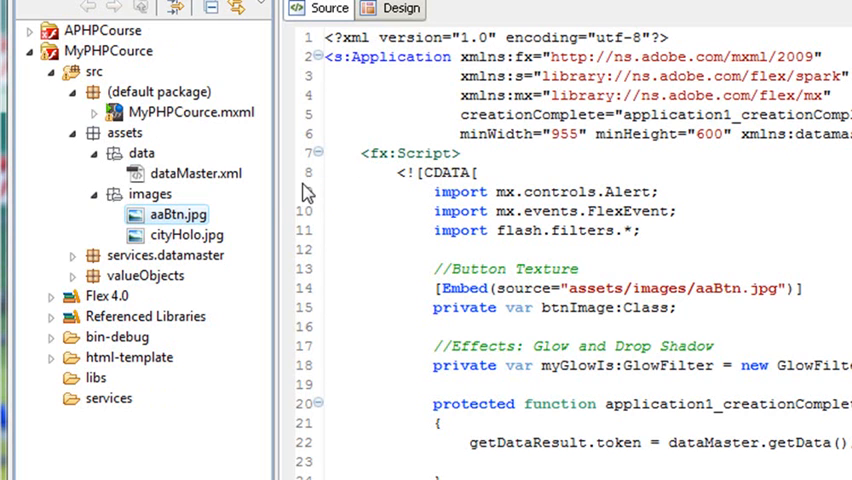
mouse_move(312, 232)
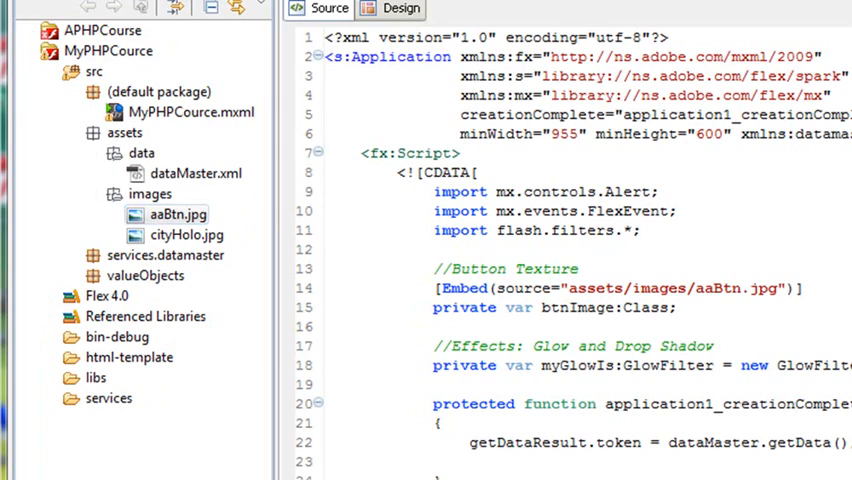
Step: Edit the MXML source while scrolling, entering the 'ro', 'c' and 'li' fragments
scroll(down, 3)
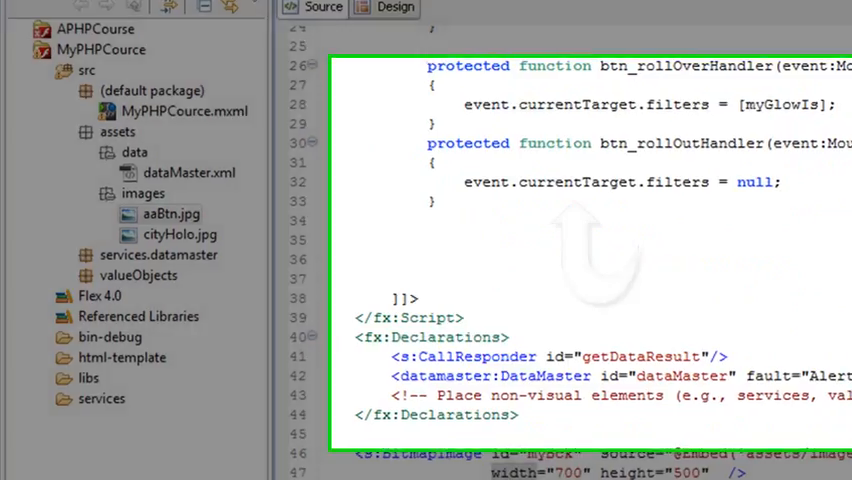
scroll(down, 3)
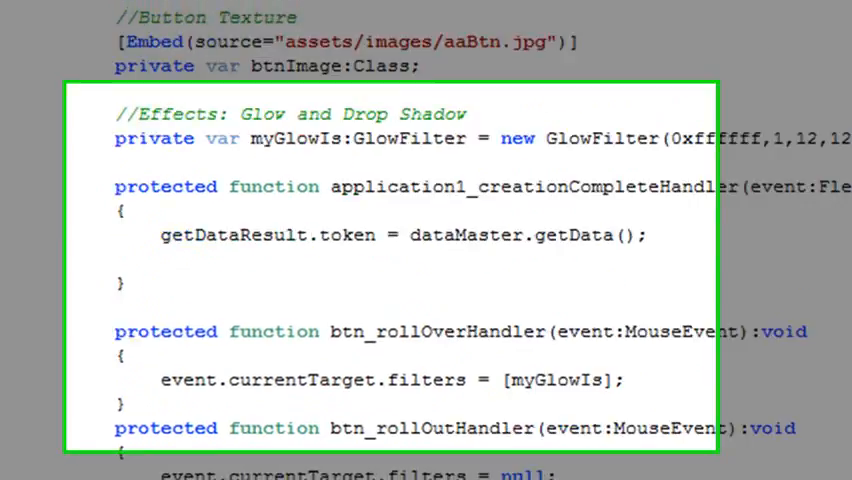
scroll(up, 3)
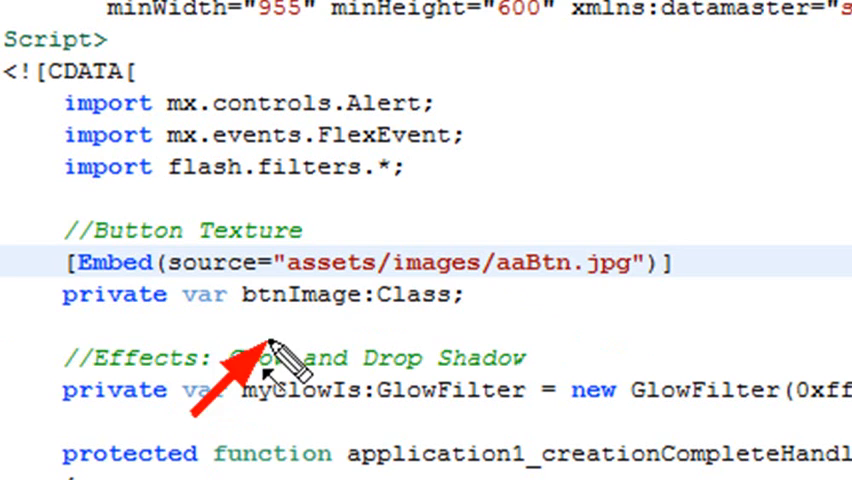
scroll(down, 3)
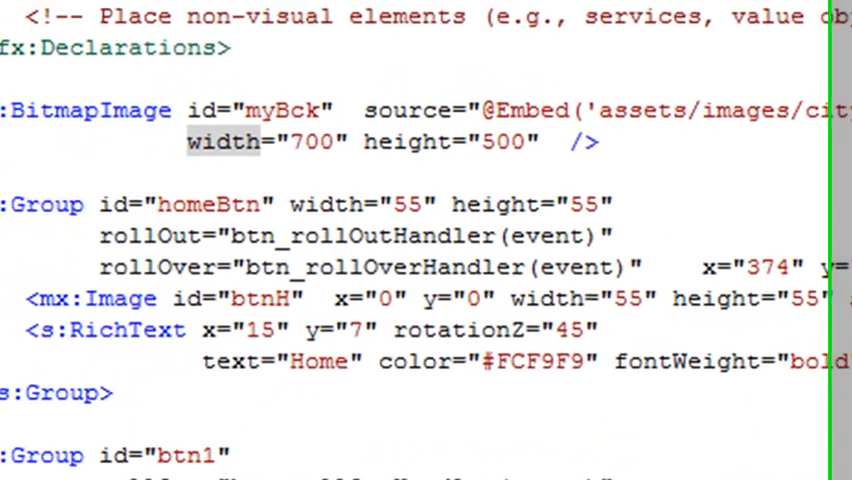
scroll(down, 3)
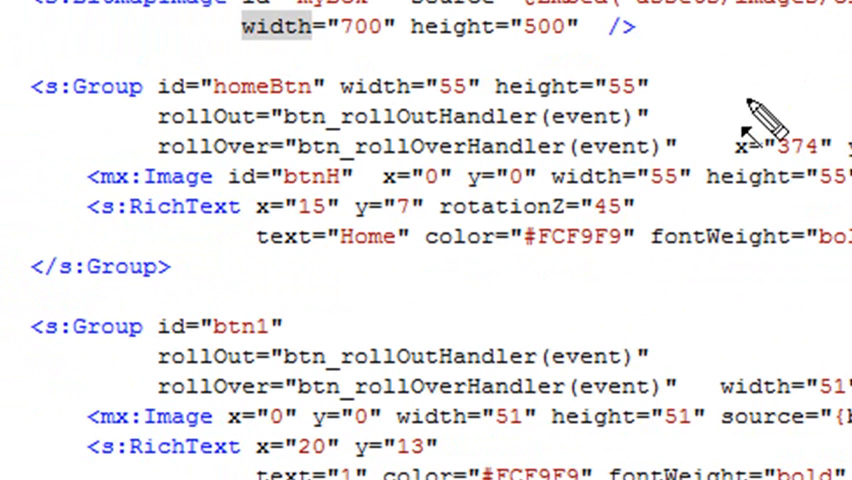
mouse_move(50, 184)
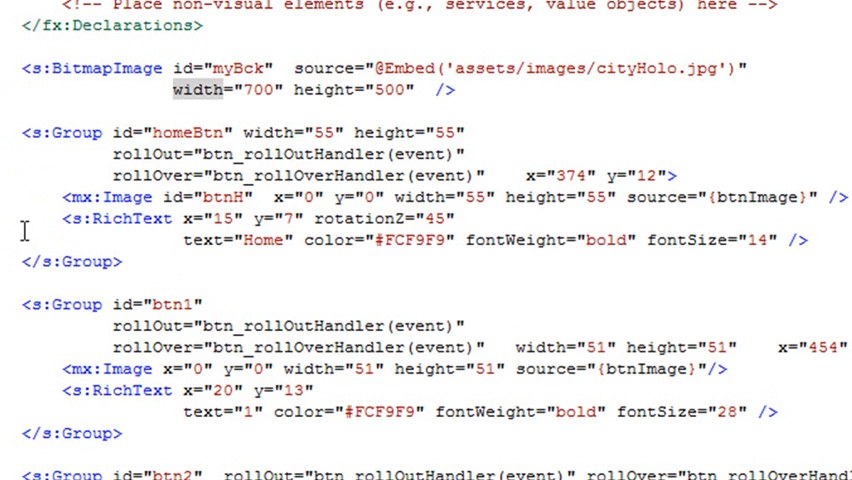
mouse_move(650, 130)
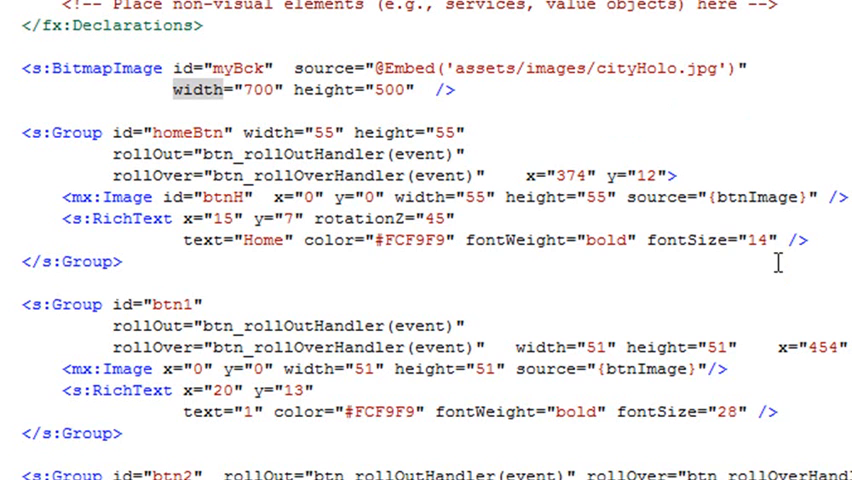
mouse_move(498, 136)
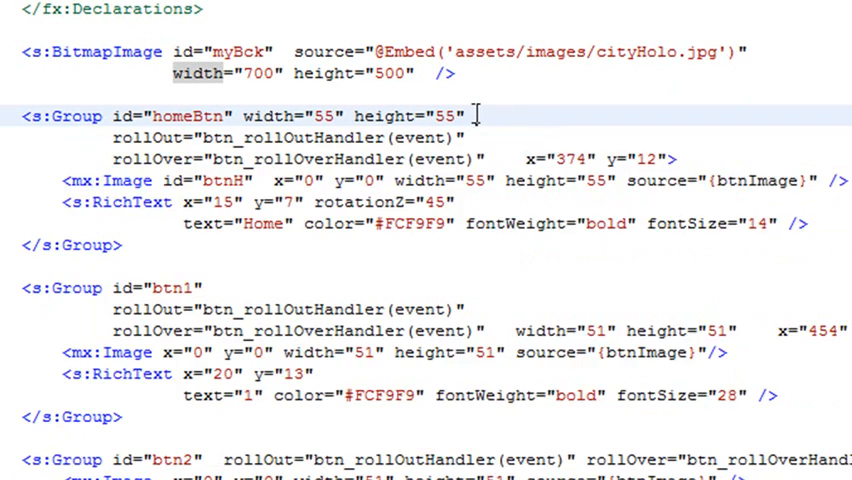
text(ro)
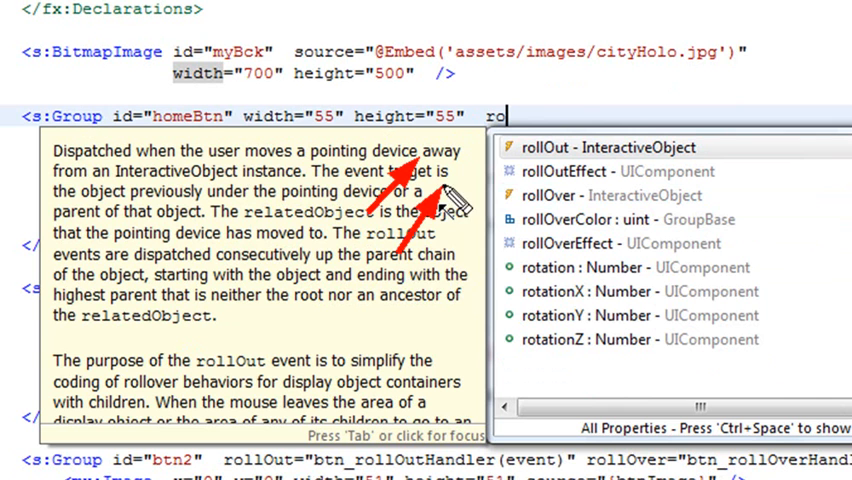
mouse_move(460, 290)
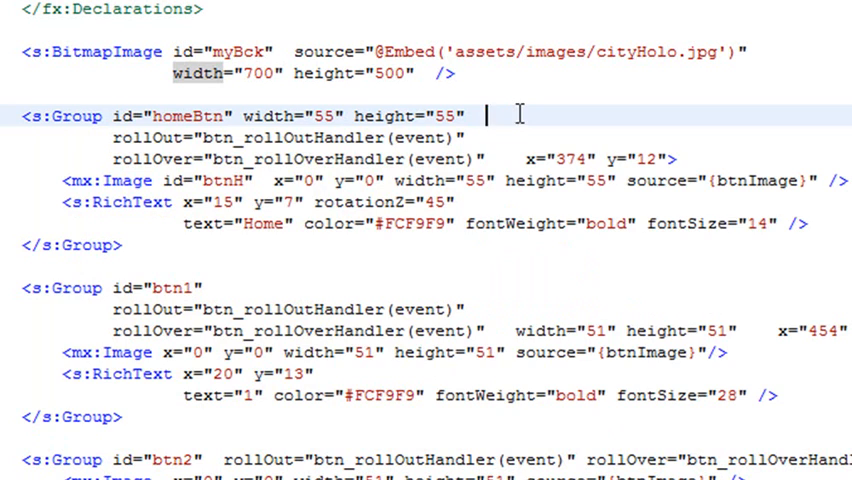
text(c)
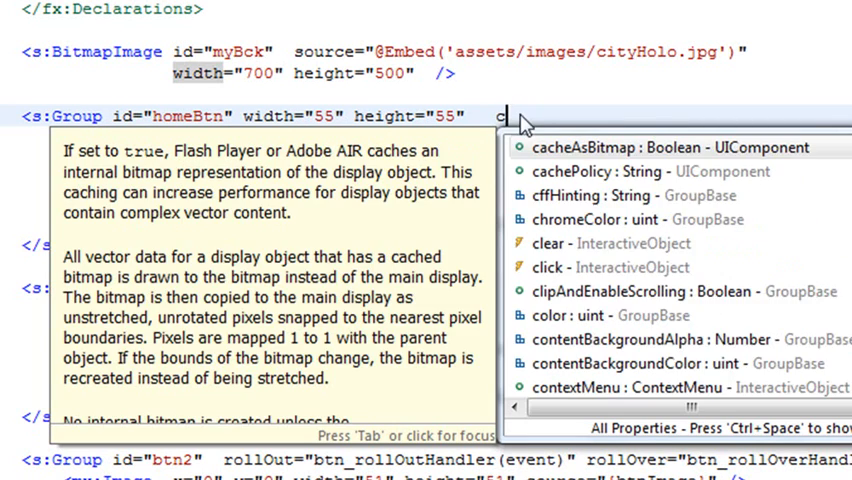
text(li)
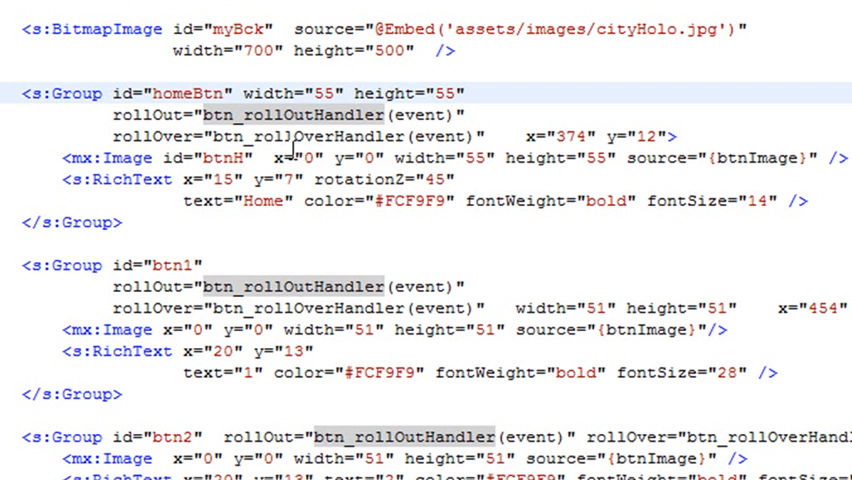
mouse_move(300, 136)
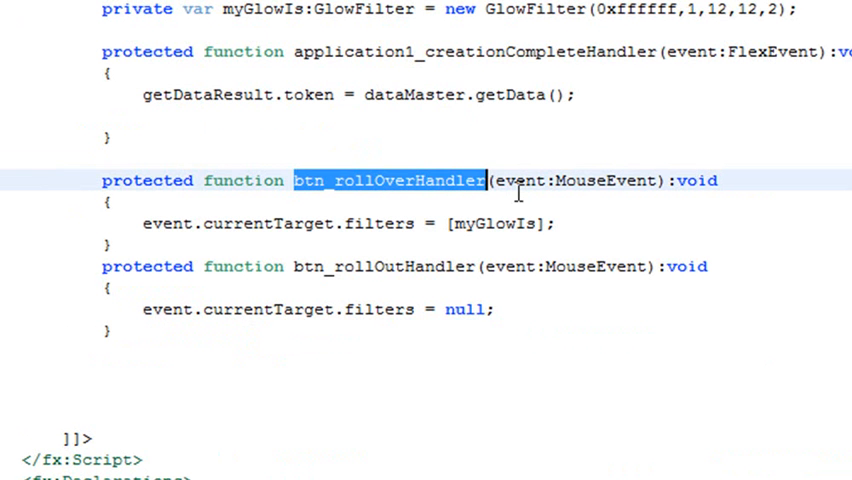
mouse_move(616, 96)
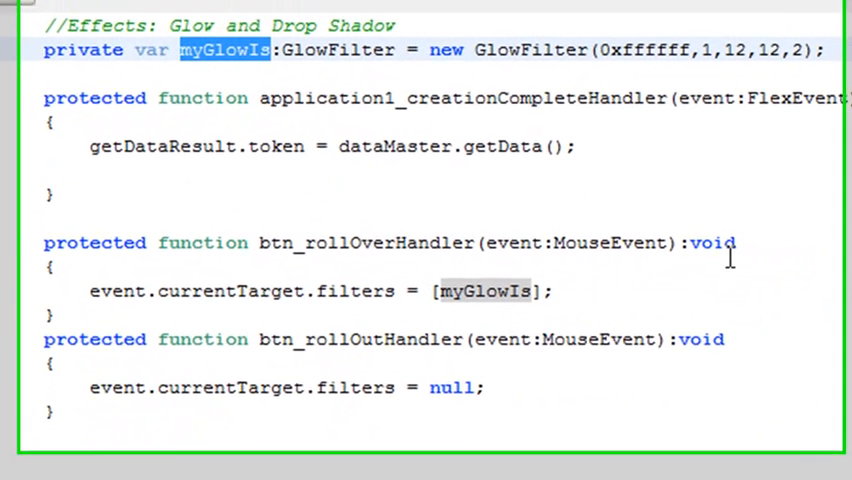
scroll(up, 3)
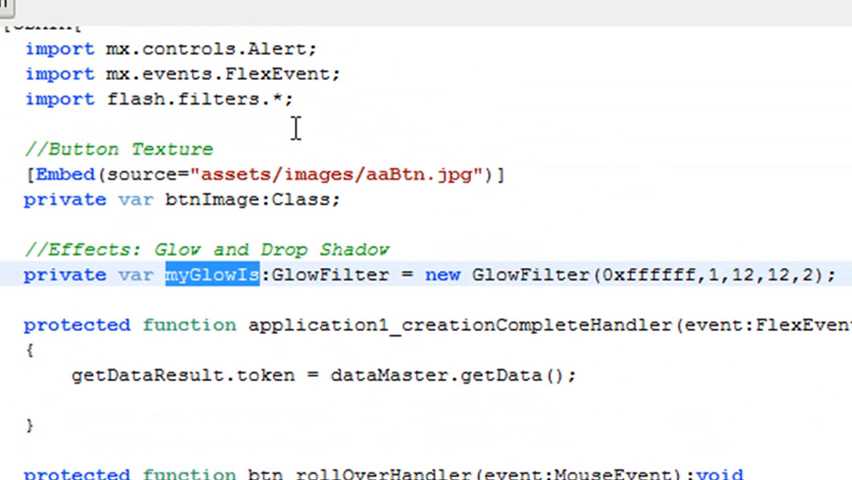
mouse_move(284, 110)
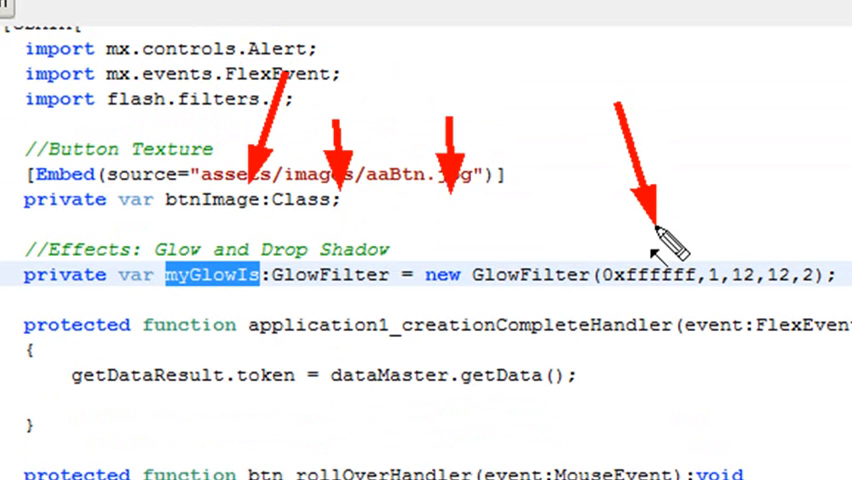
mouse_move(756, 160)
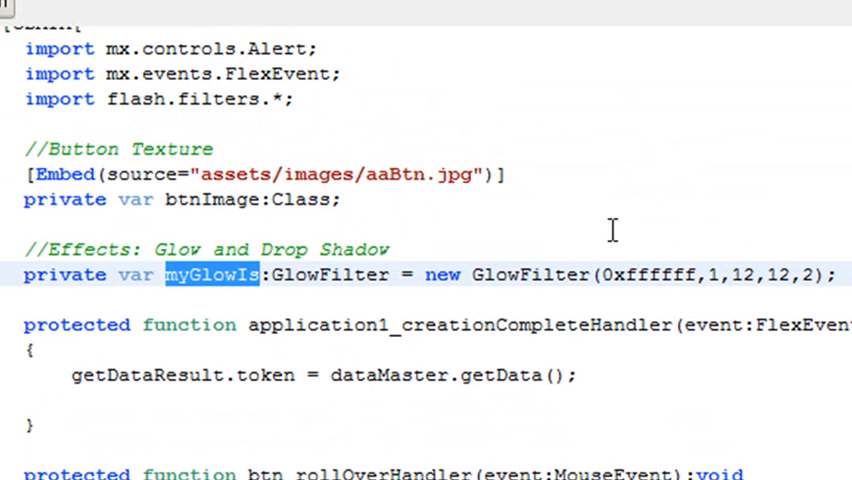
click(598, 276)
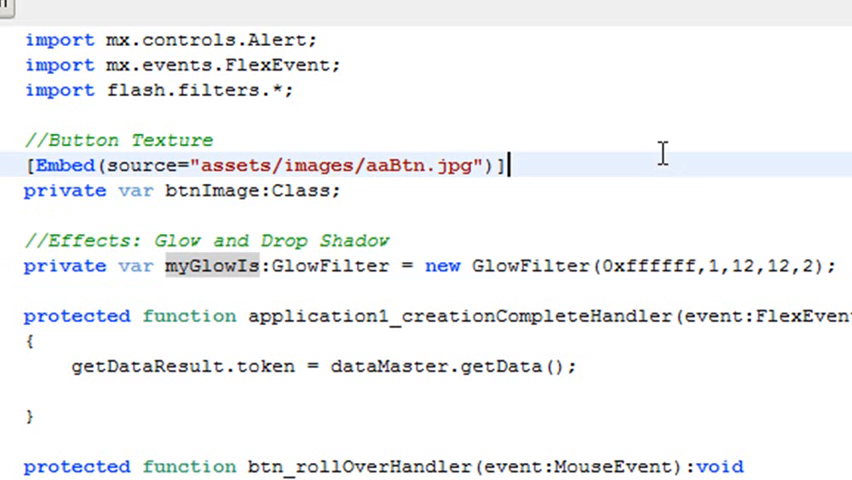
mouse_move(380, 90)
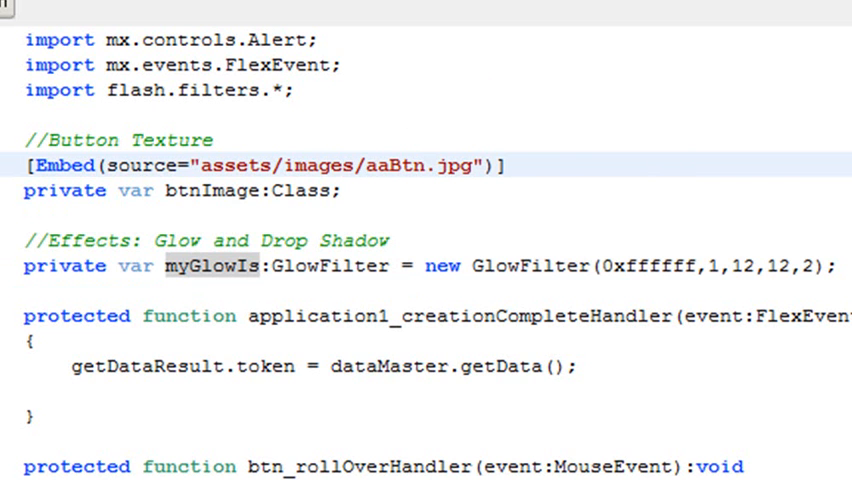
Step: Review the markup around the states and button groups, repositioning the cursor
scroll(down, 3)
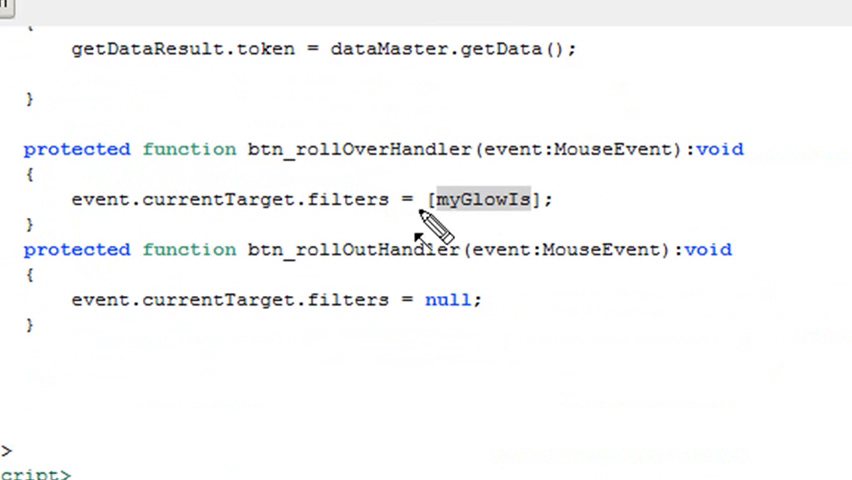
mouse_move(450, 210)
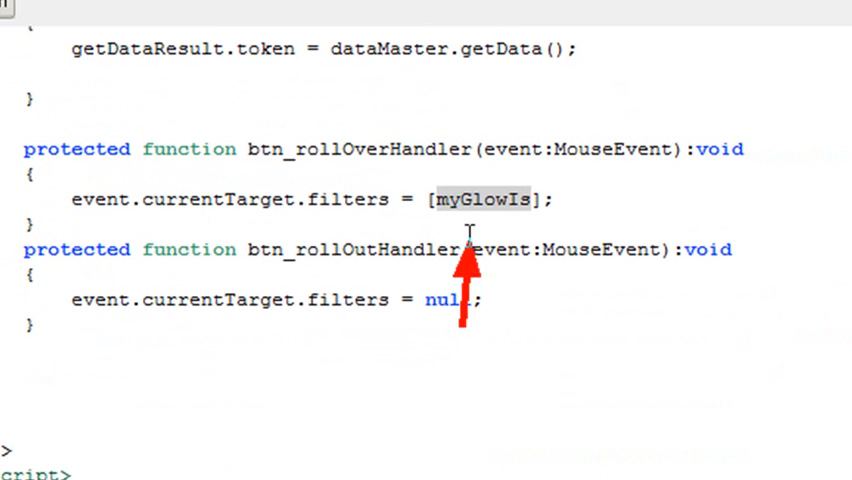
mouse_move(544, 430)
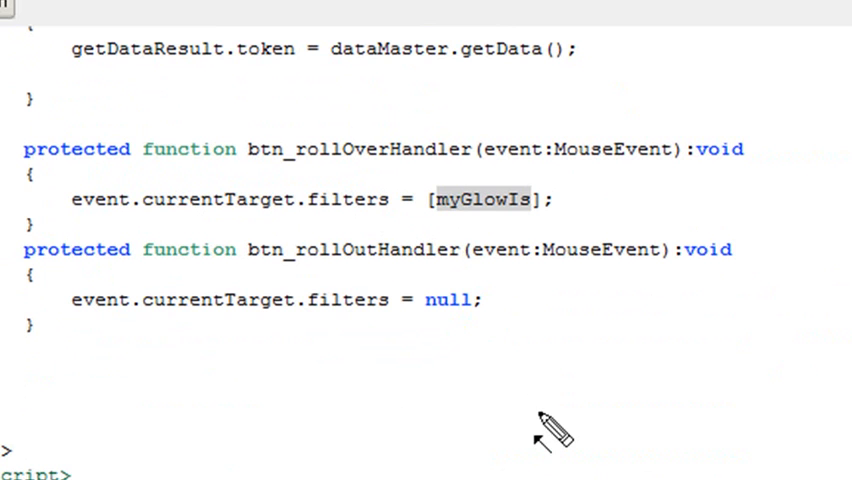
mouse_move(470, 356)
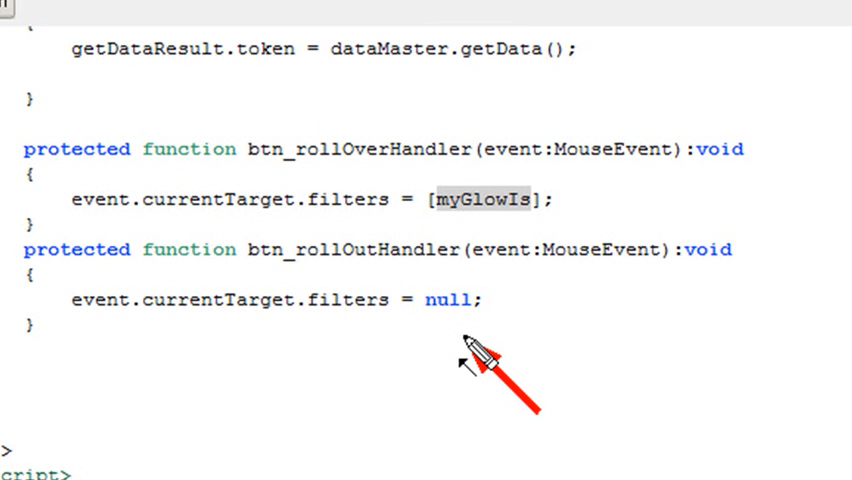
mouse_move(466, 336)
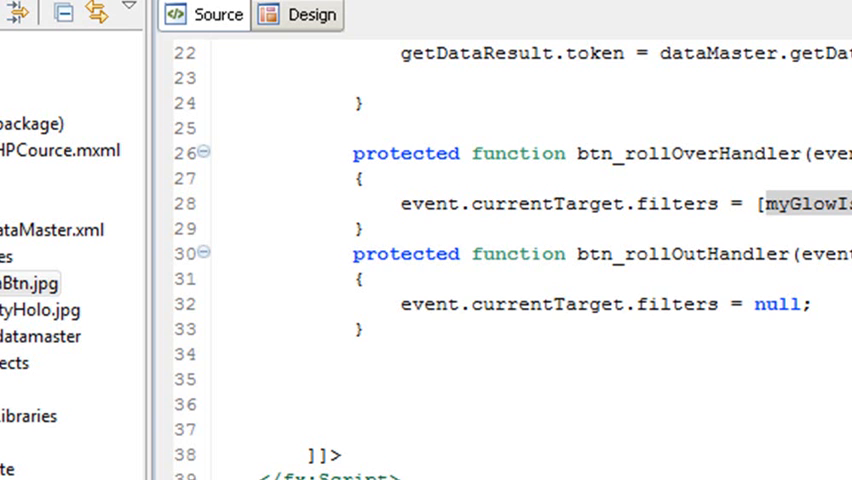
scroll(down, 3)
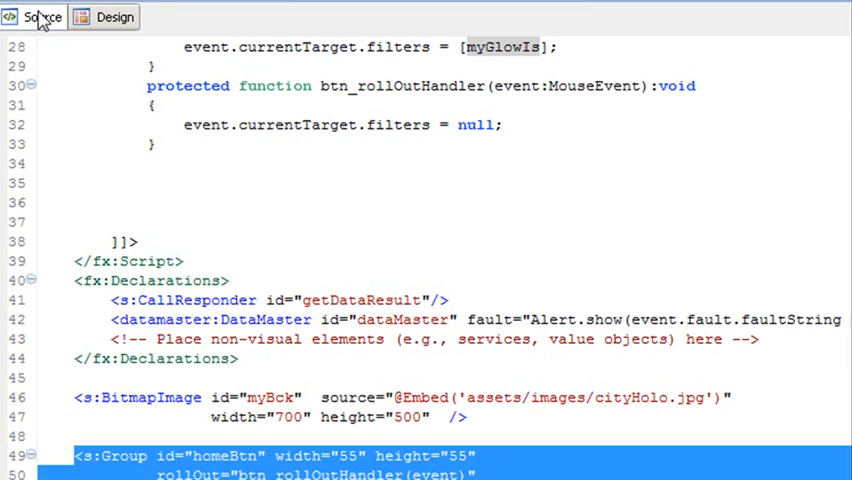
scroll(down, 3)
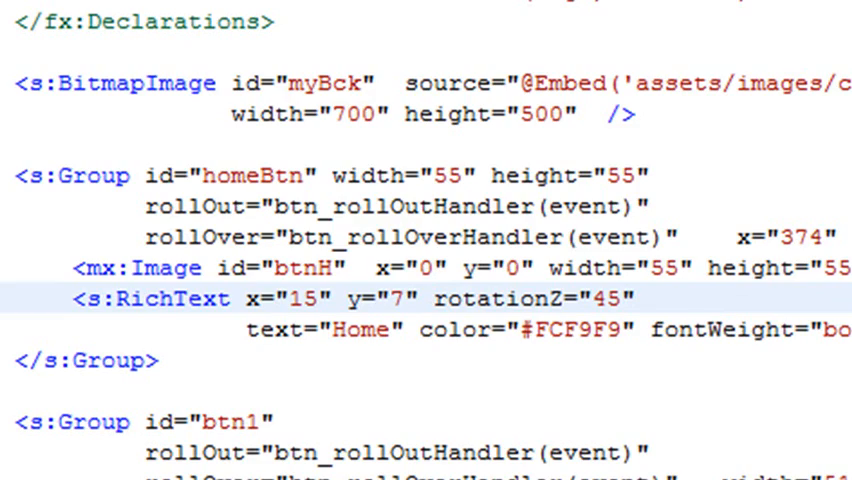
scroll(down, 3)
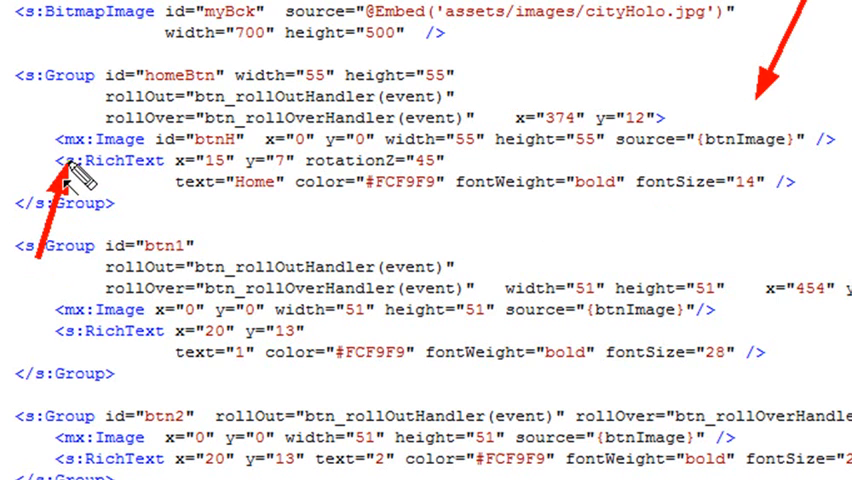
mouse_move(236, 200)
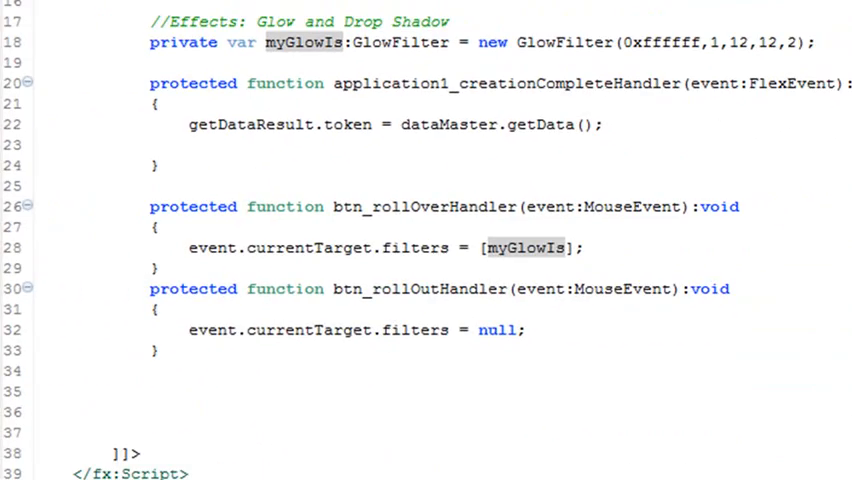
scroll(down, 3)
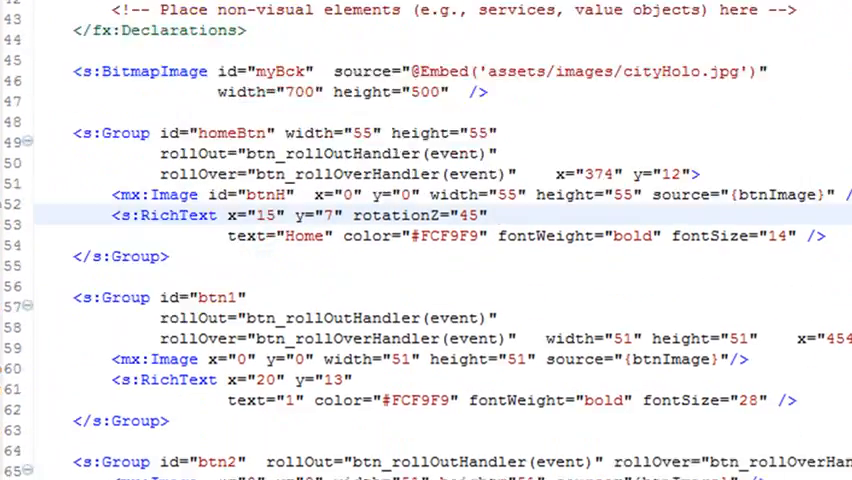
scroll(up, 3)
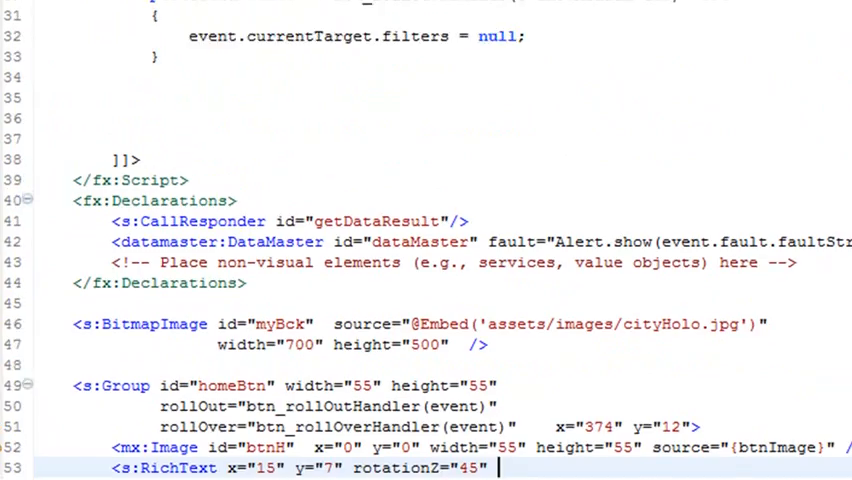
scroll(up, 3)
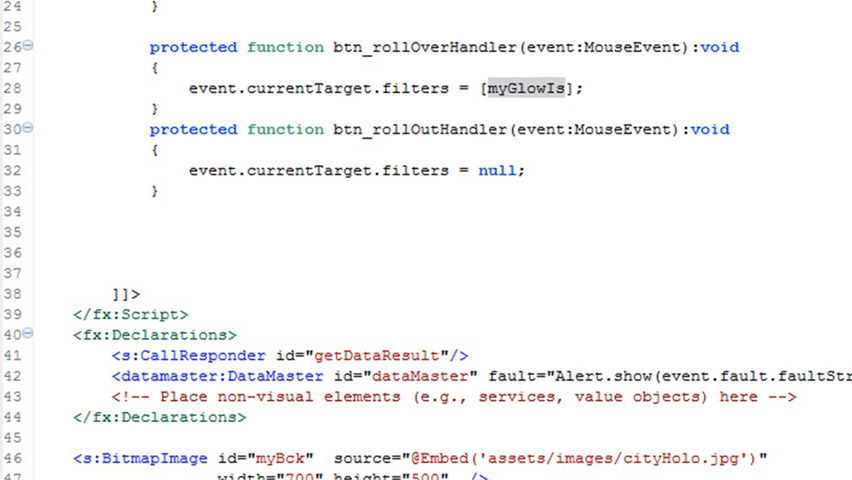
scroll(down, 3)
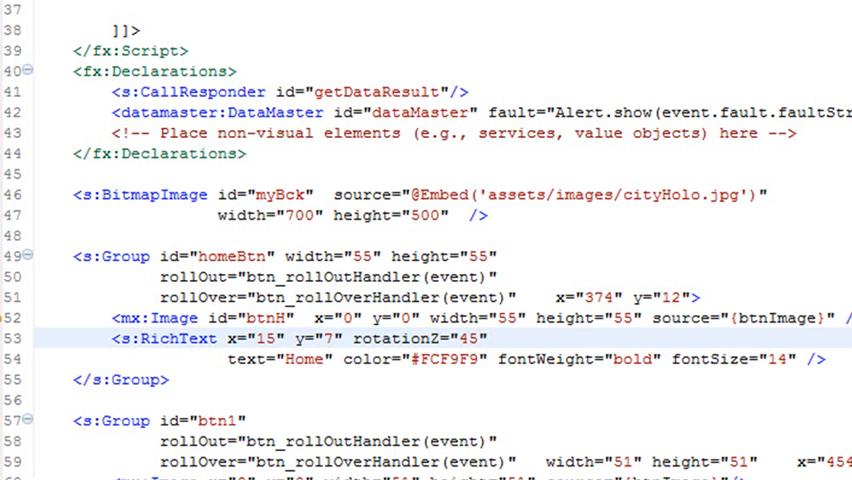
mouse_move(758, 92)
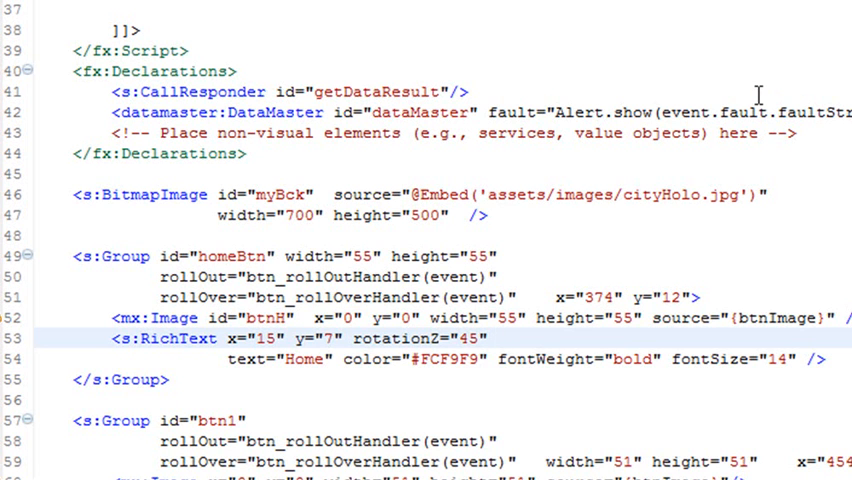
click(500, 340)
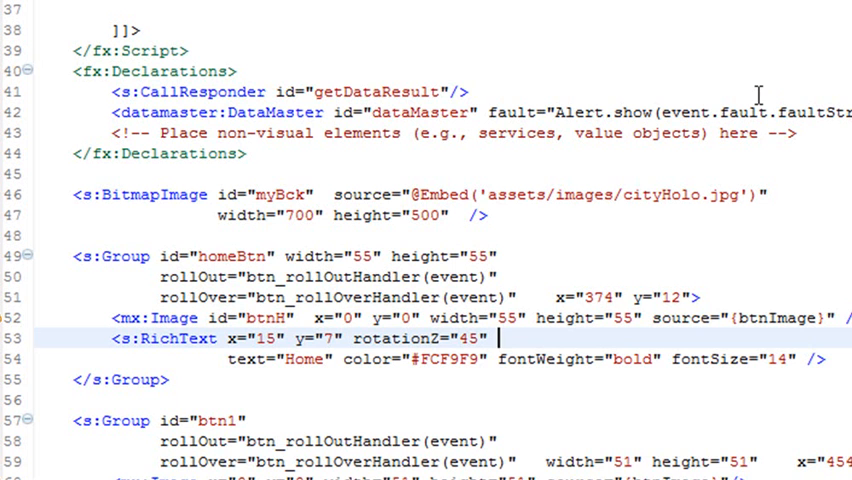
mouse_move(756, 94)
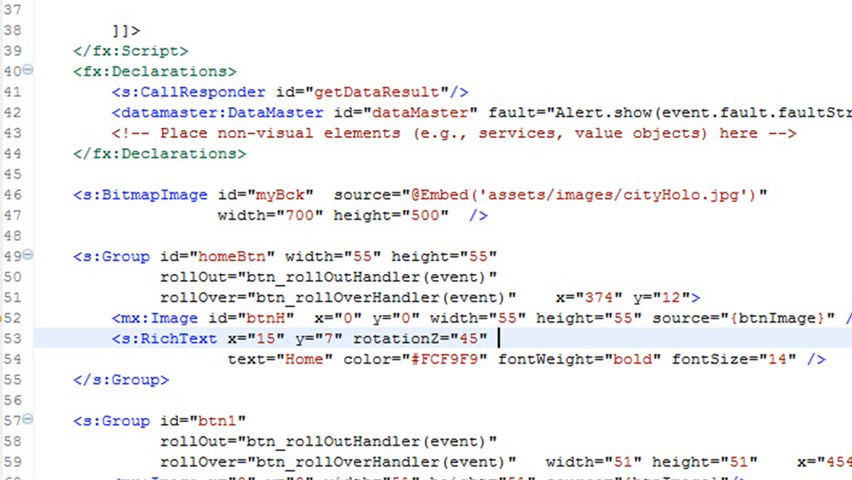
scroll(up, 3)
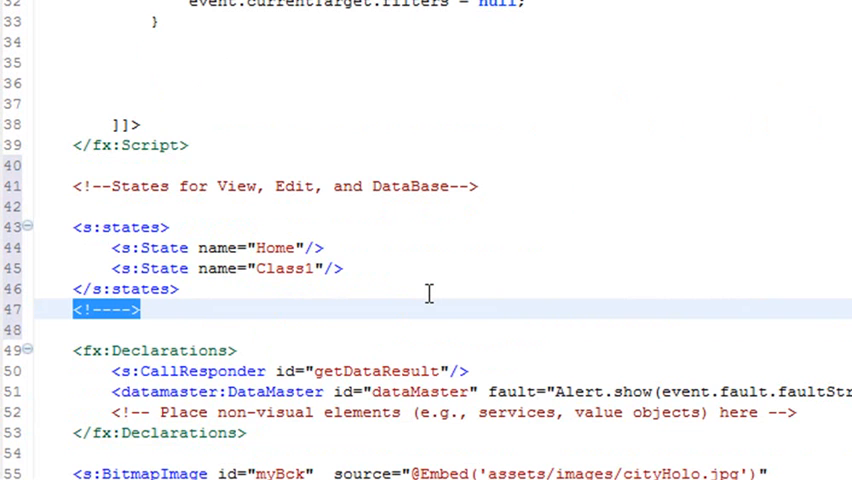
mouse_move(210, 248)
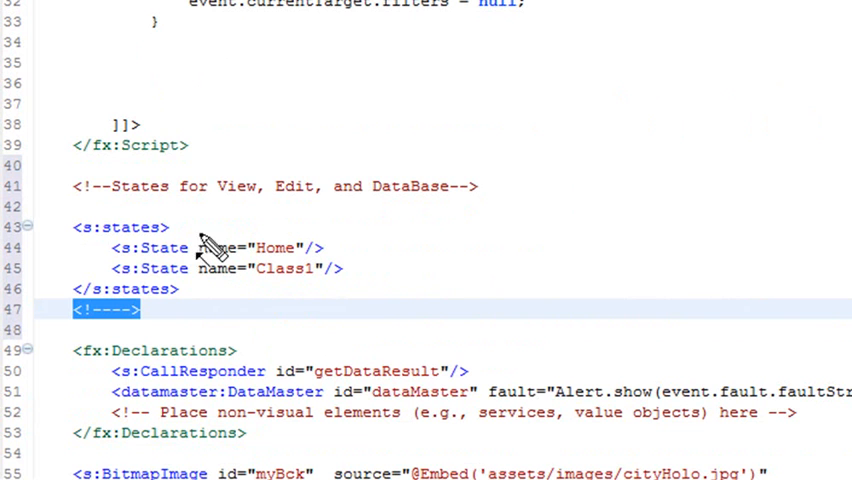
mouse_move(64, 224)
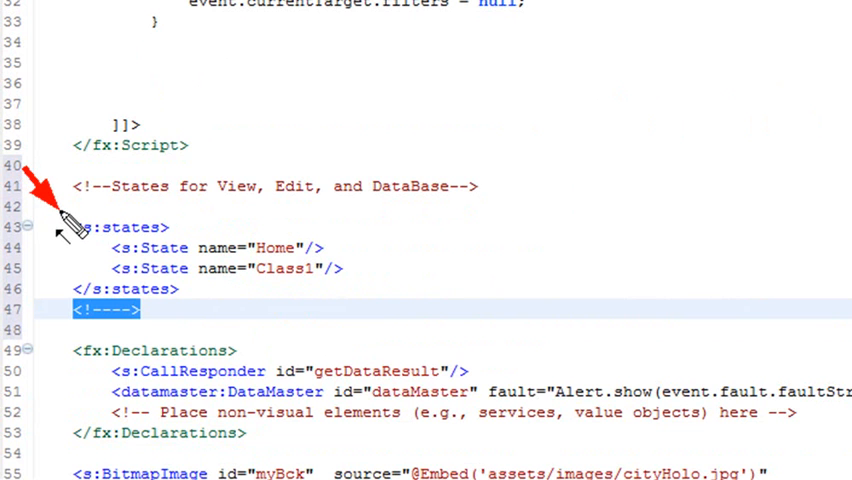
mouse_move(460, 290)
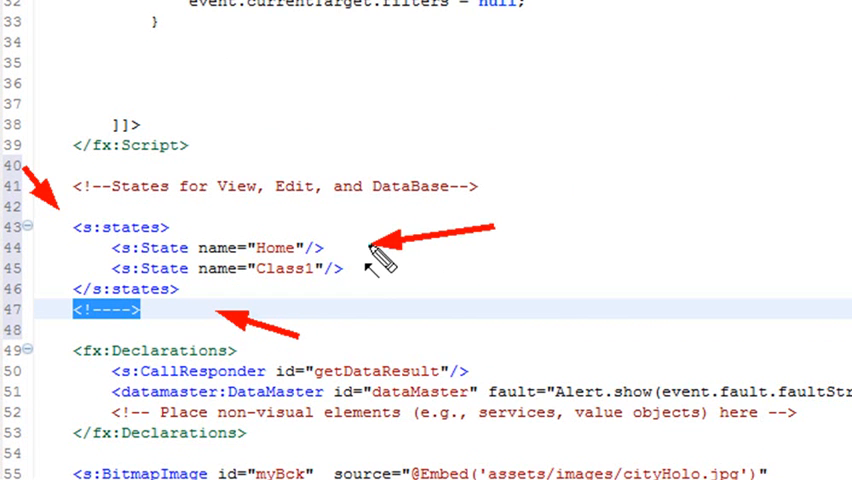
mouse_move(404, 320)
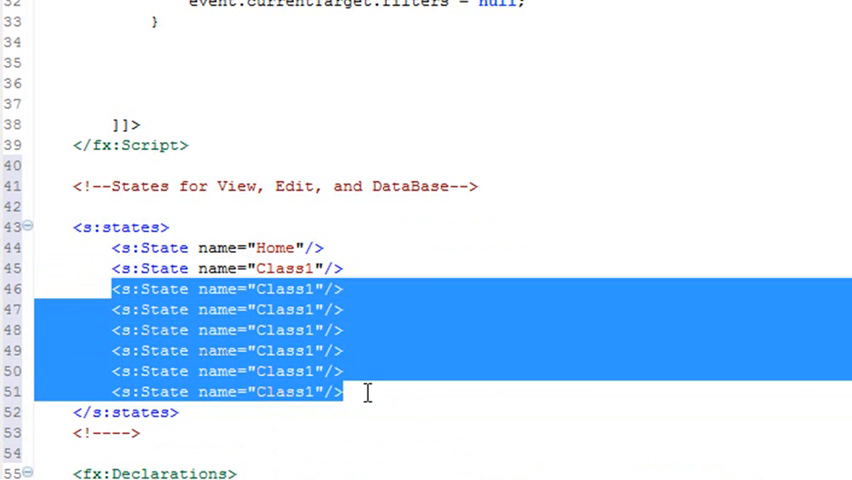
Step: Remove the duplicated Class1 state lines and filter the markup to the Class1 state
key(Delete)
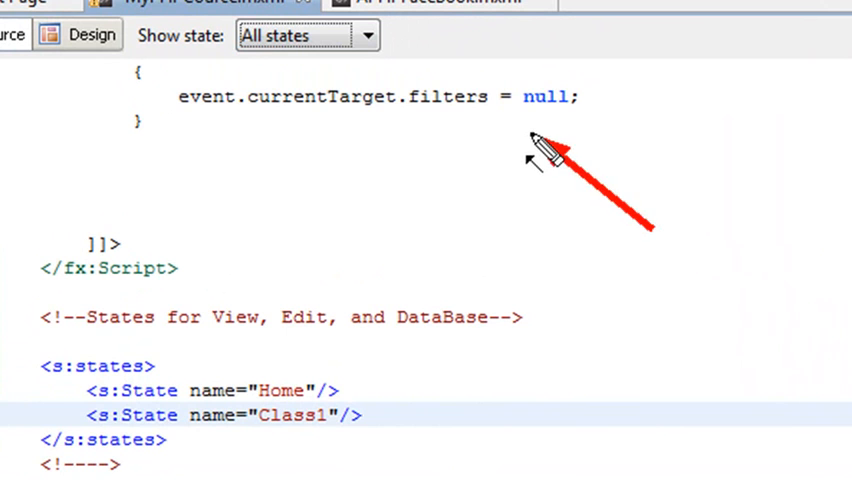
click(368, 36)
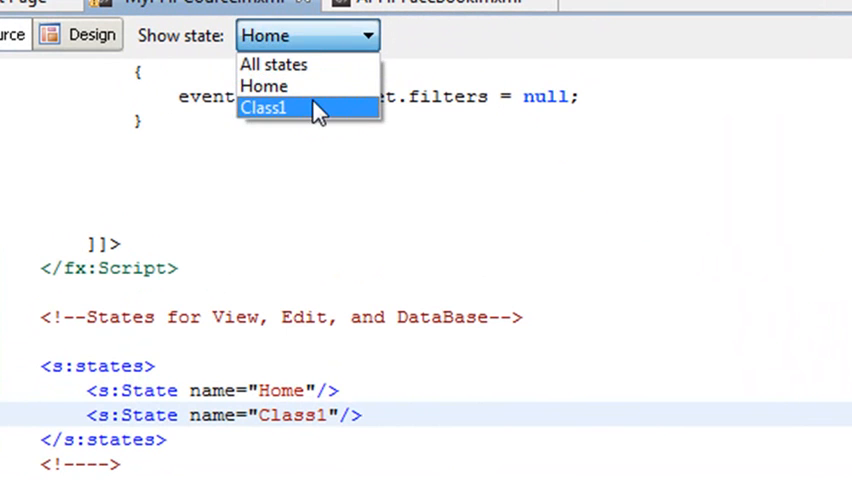
click(264, 108)
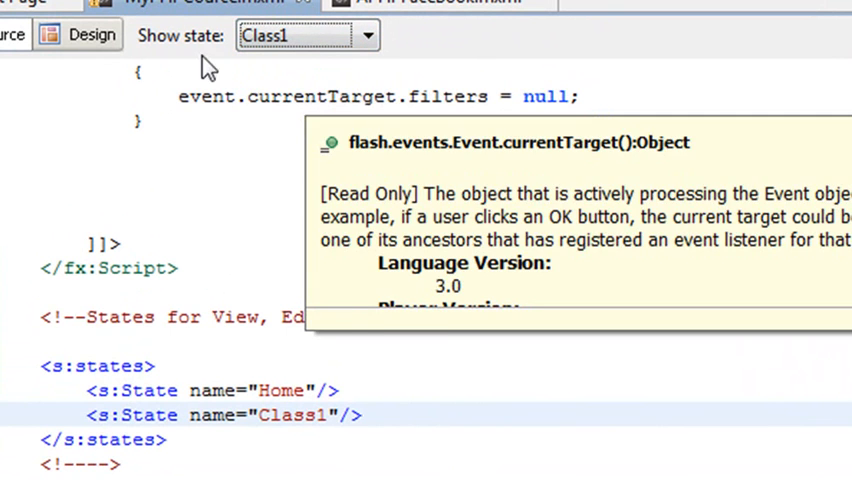
Step: In Design view under the Class1 state, place a new Button over the left building
click(92, 36)
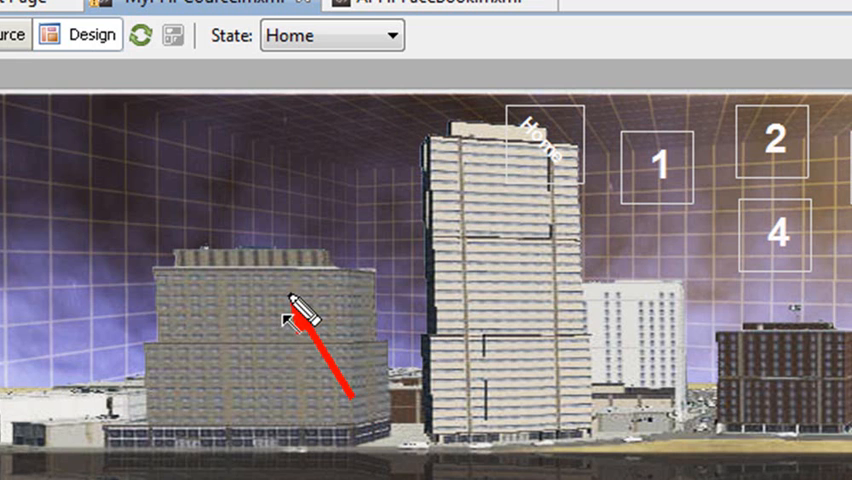
click(388, 36)
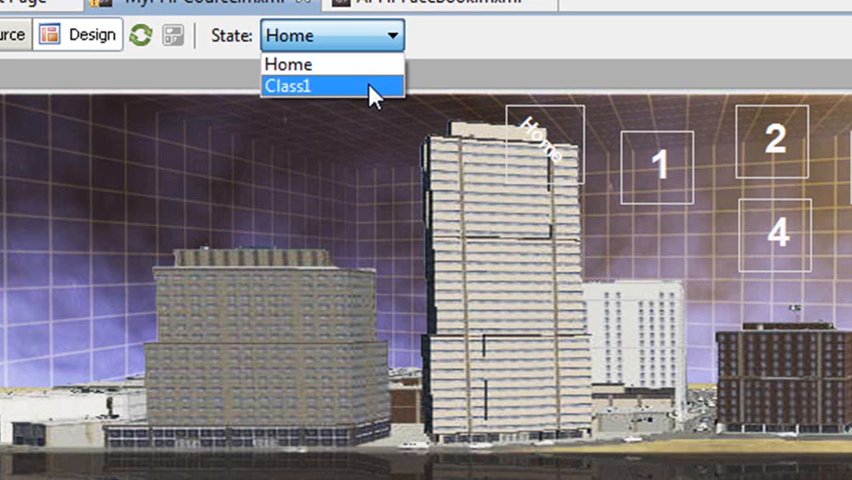
click(304, 84)
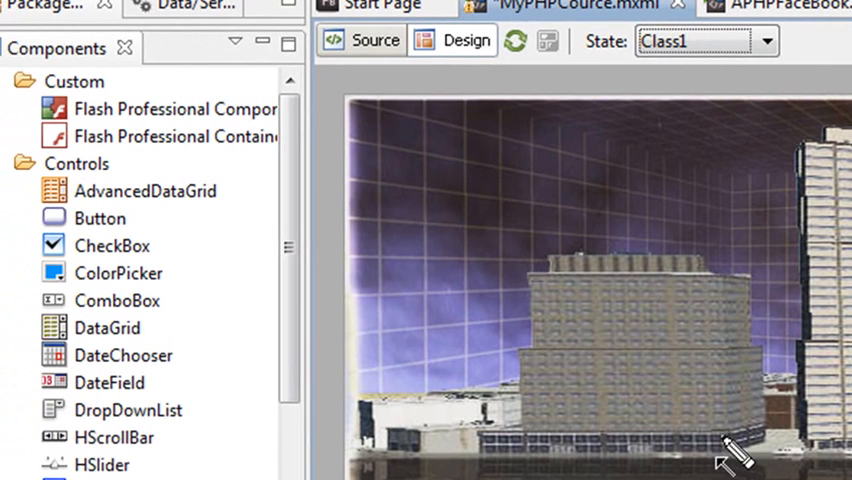
mouse_move(84, 218)
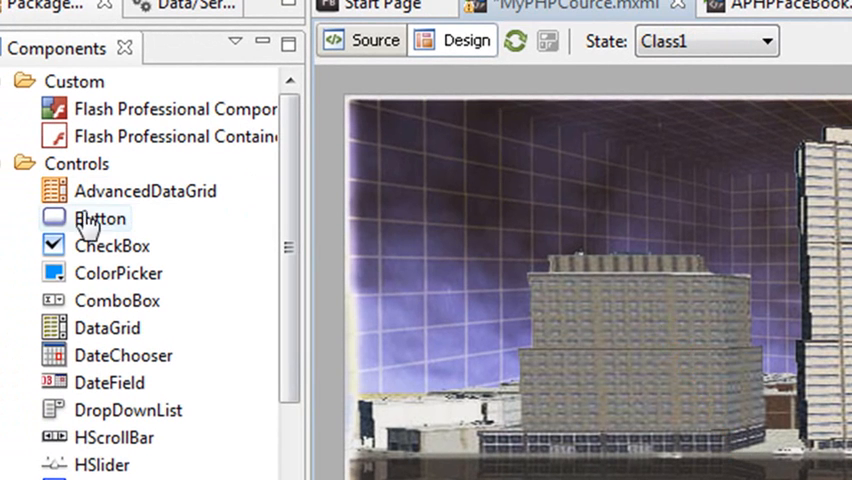
drag(100, 218, 630, 264)
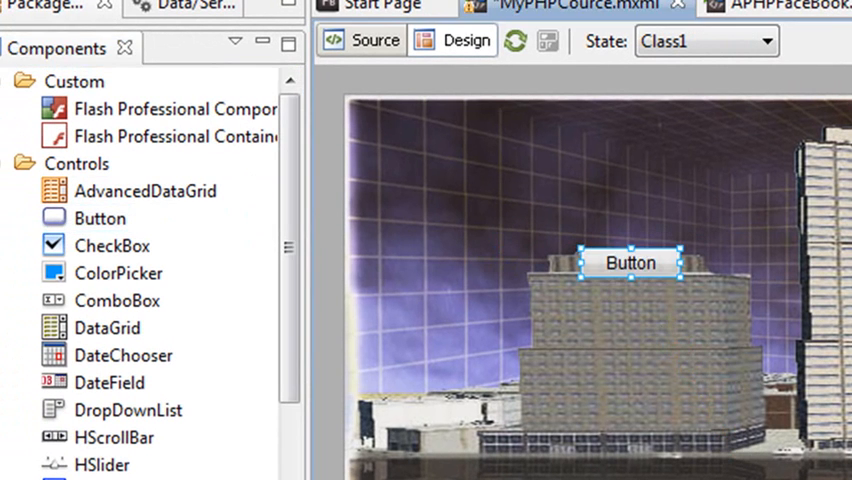
Step: Check the Home state shows no button, then return to Class1 where it appears
click(704, 40)
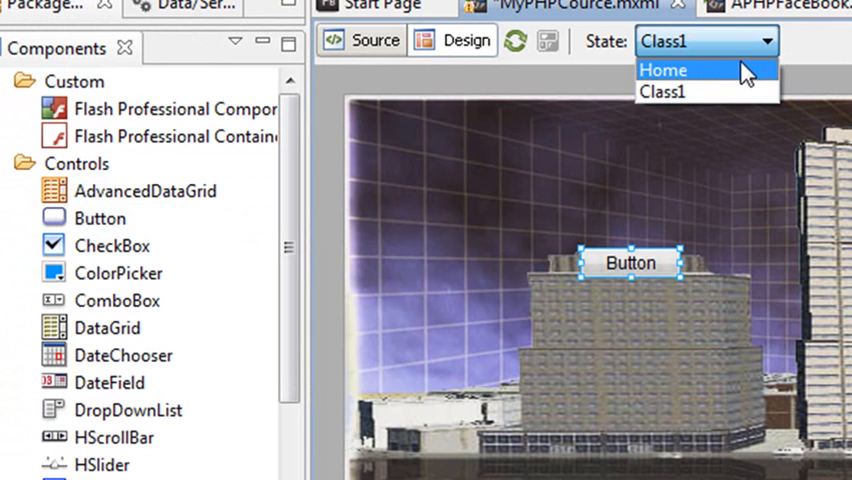
click(664, 68)
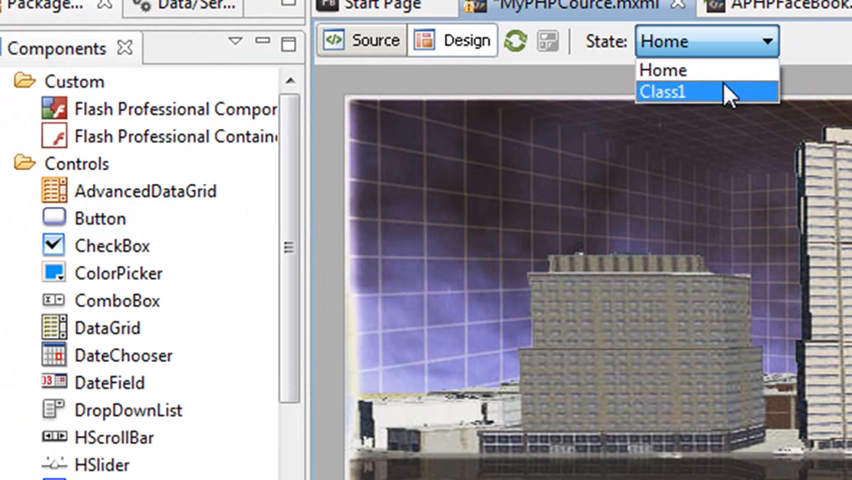
click(662, 92)
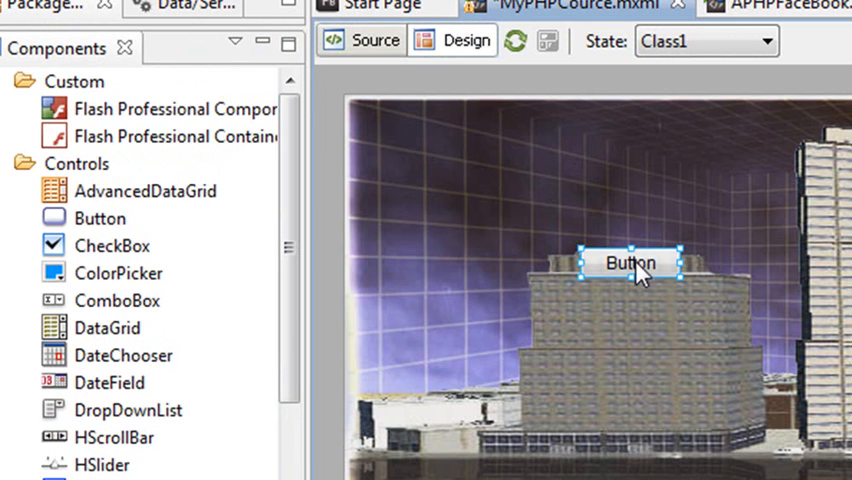
Step: Return to the source showing the new s:Button with includeIn="Class1" below the groups
click(376, 40)
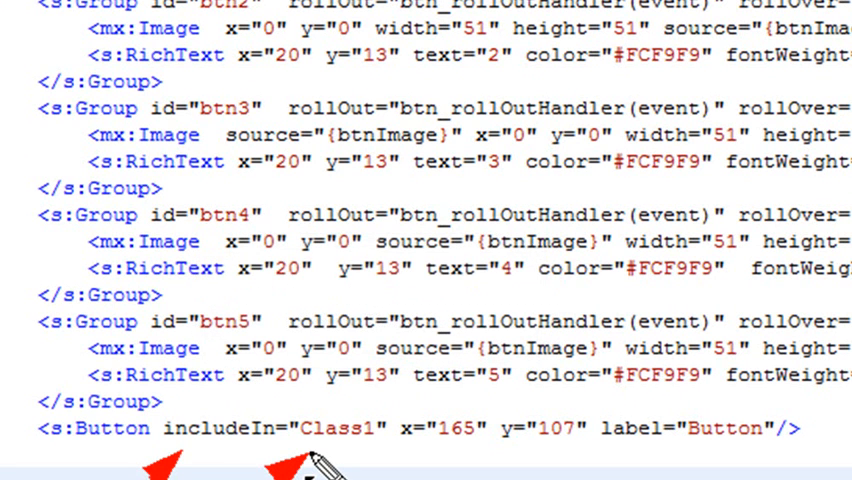
mouse_move(530, 470)
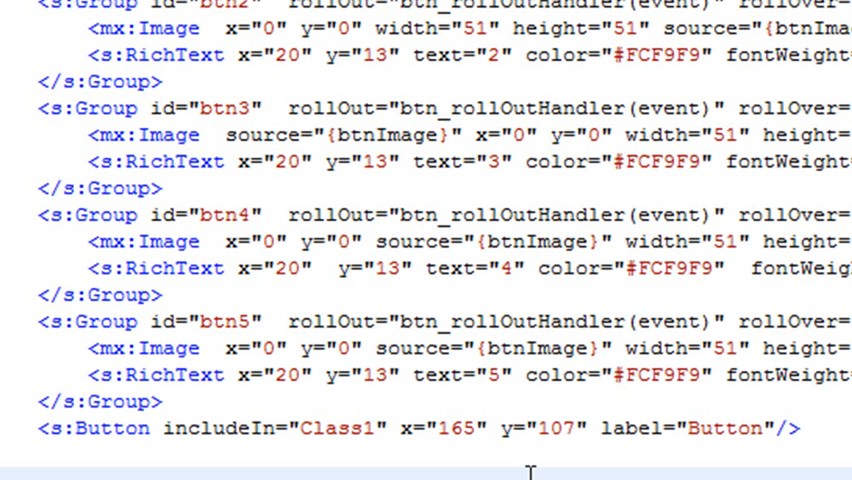
mouse_move(62, 238)
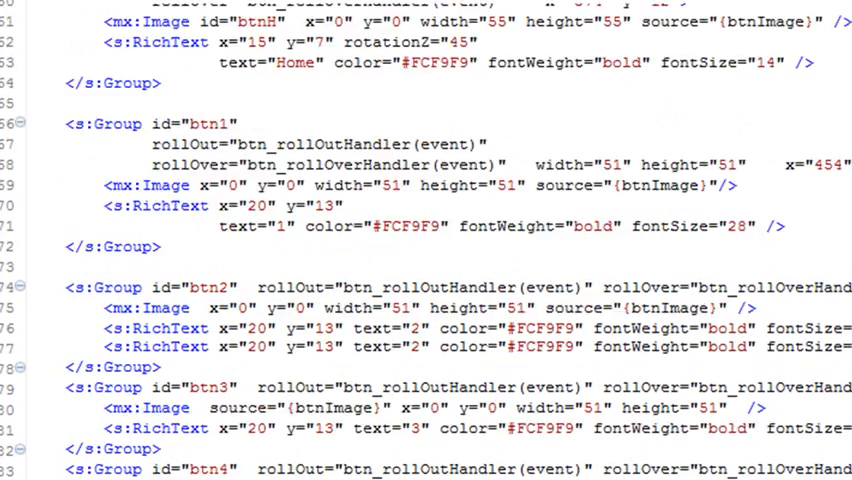
scroll(up, 3)
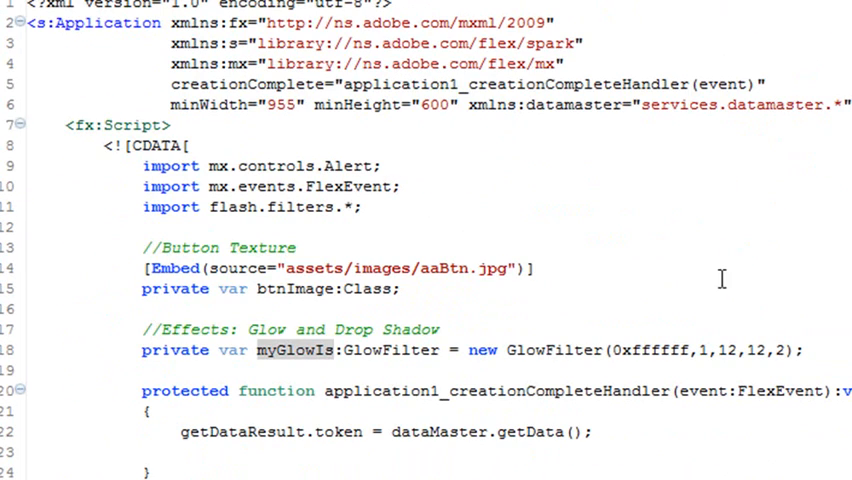
scroll(down, 3)
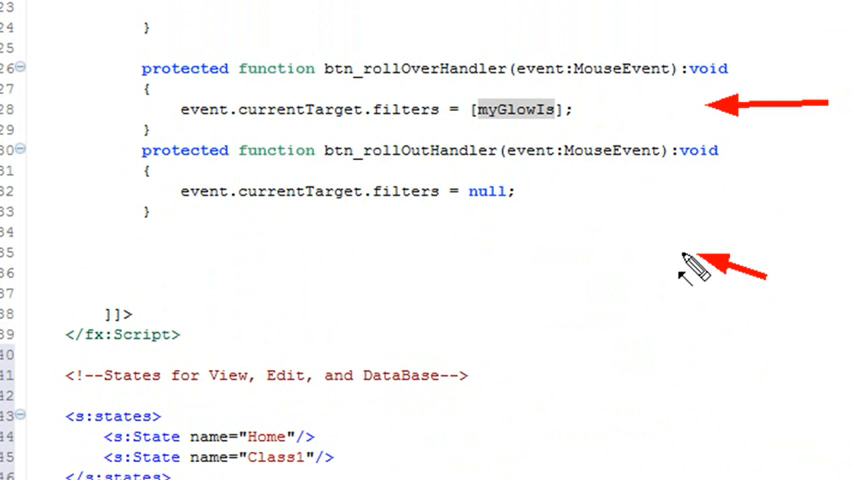
scroll(down, 3)
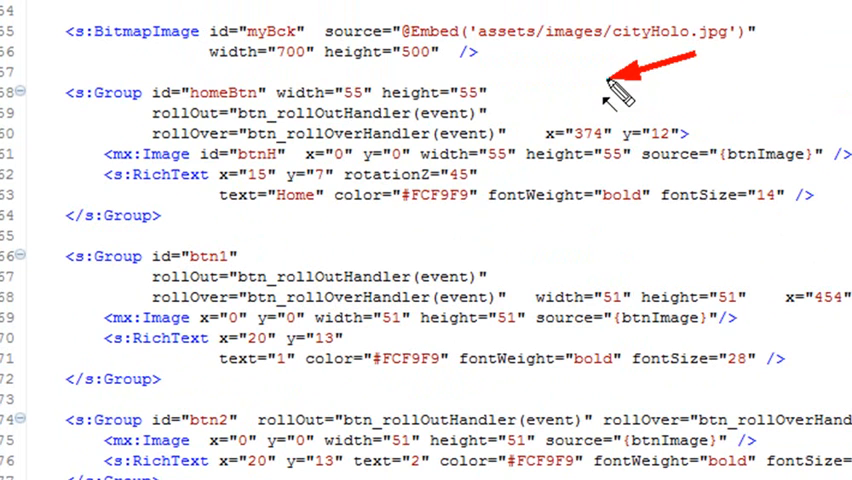
mouse_move(40, 120)
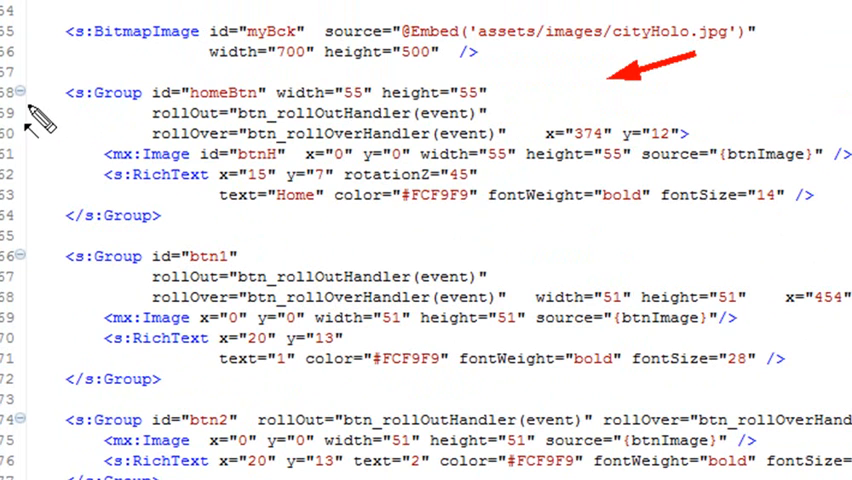